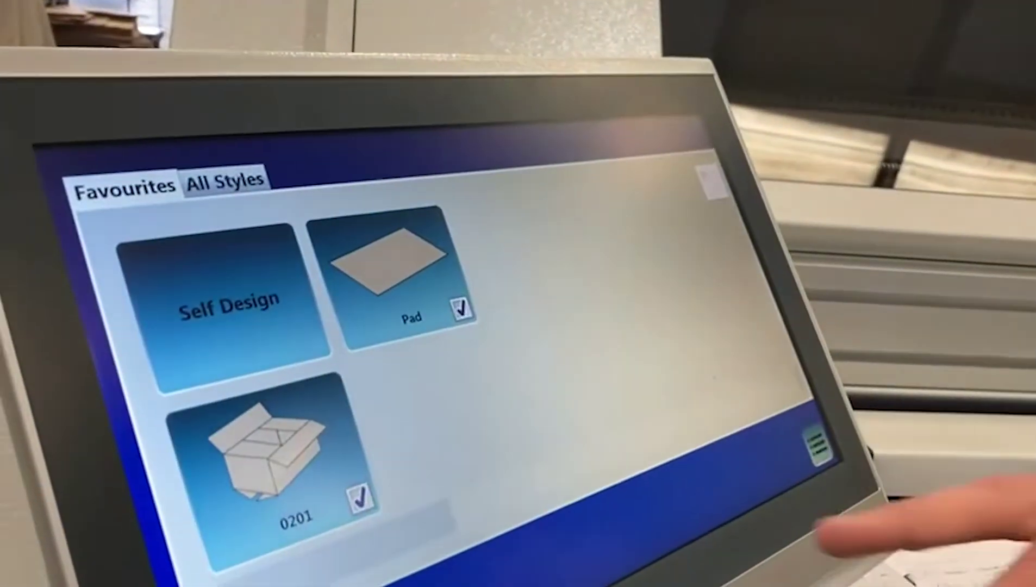
# - Start a 0201 box job (300×200×100) and enter board thickness 7 on the keypad
pyautogui.click(264, 463)
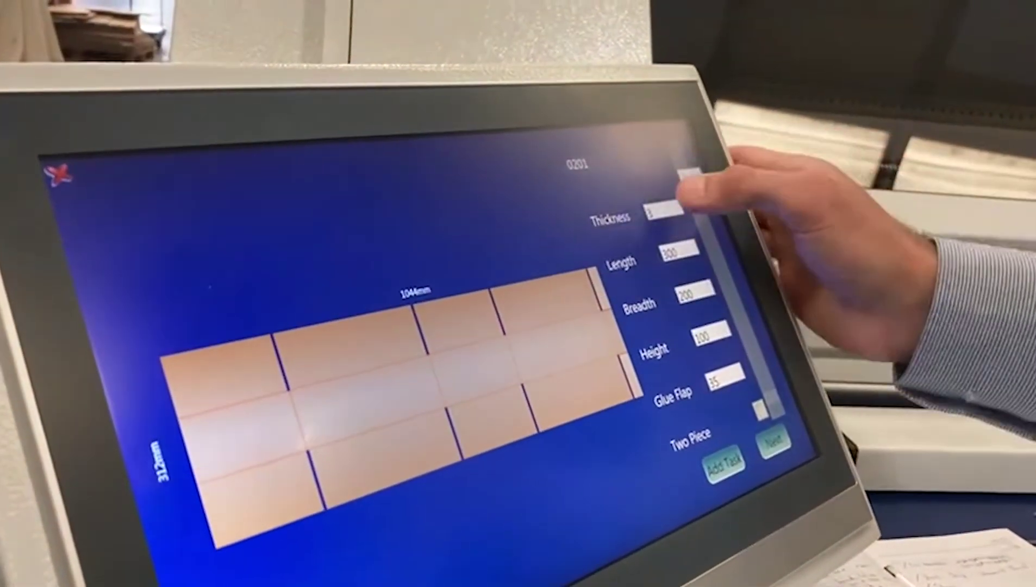
pyautogui.click(668, 215)
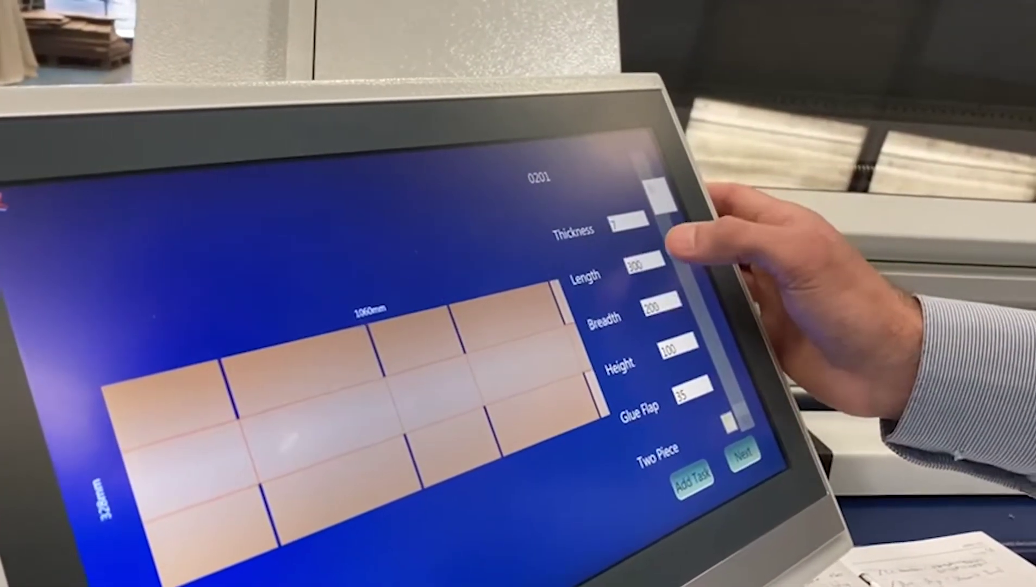
pyautogui.click(651, 268)
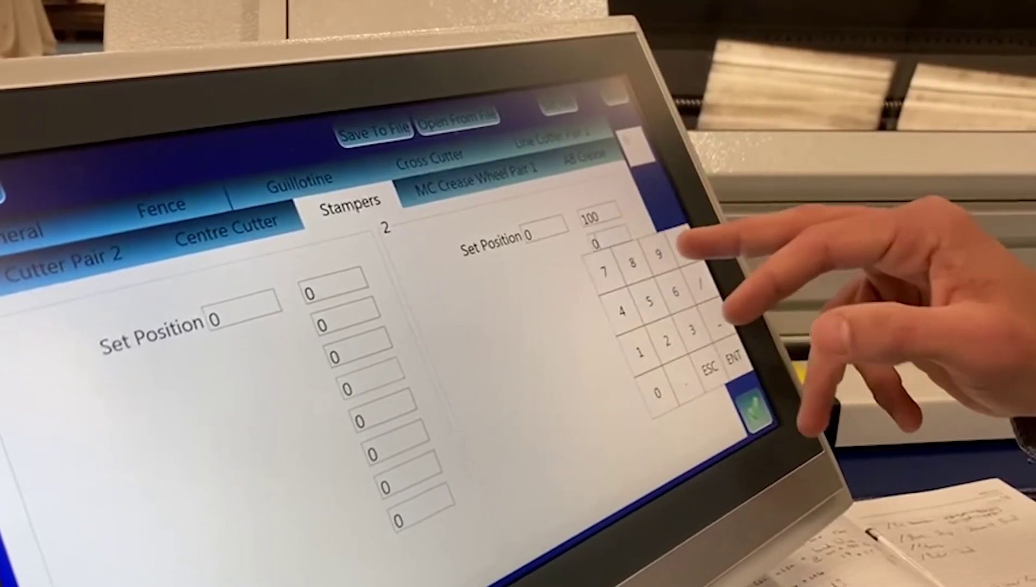
# - Enter 100 as the stamper set position on the keypad
pyautogui.click(728, 361)
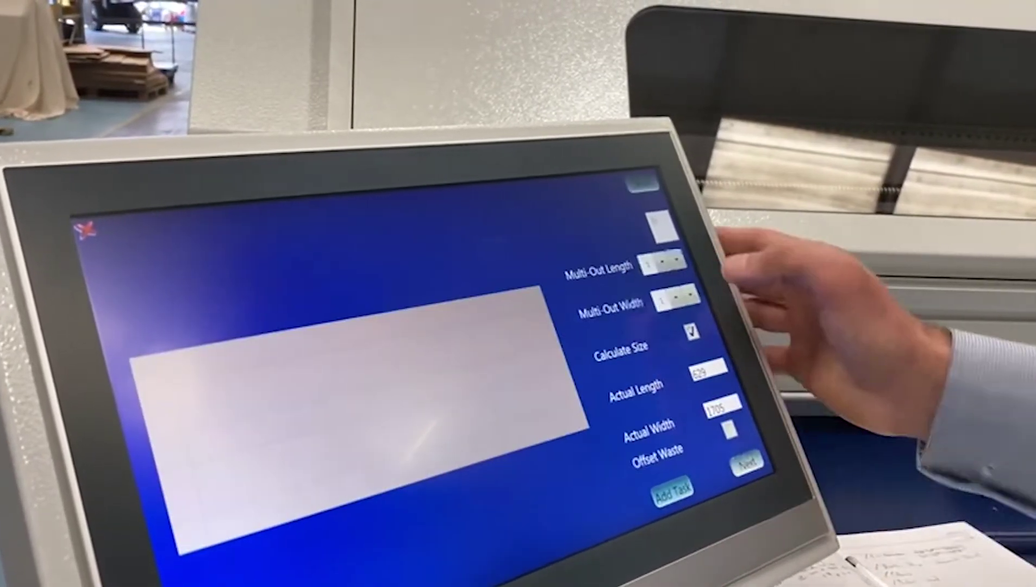
# - Tick Calculate Size so the multi-out actual sheet reads 629 by 1705
pyautogui.click(711, 376)
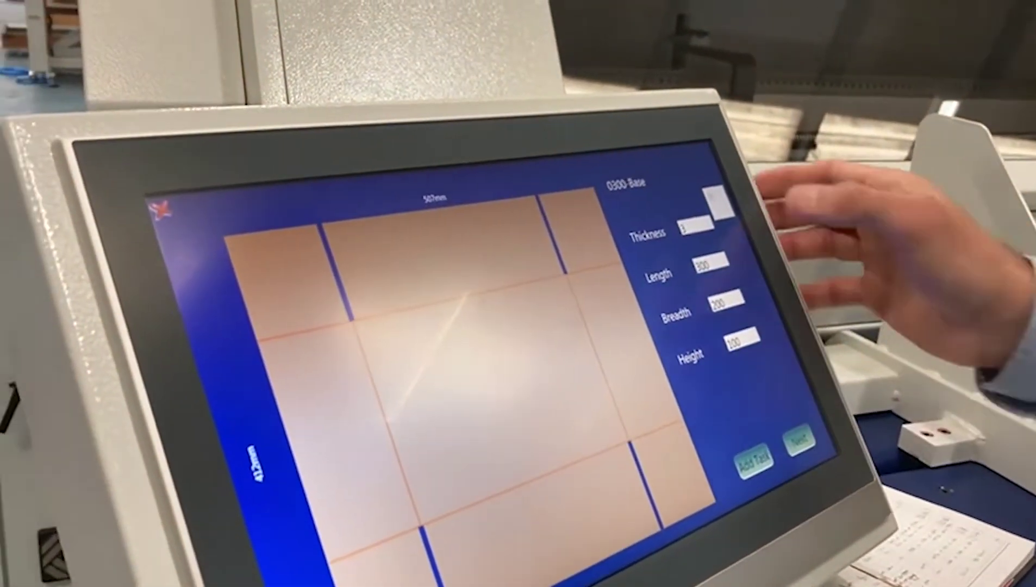
# - Set the 0300-Base box thickness to 7, making the blank 519 mm wide
pyautogui.click(704, 229)
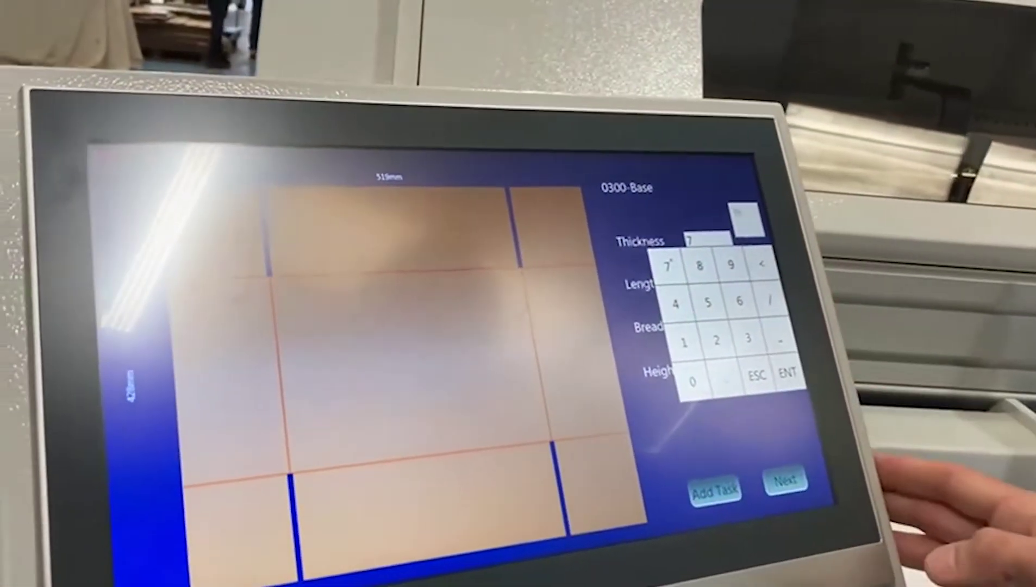